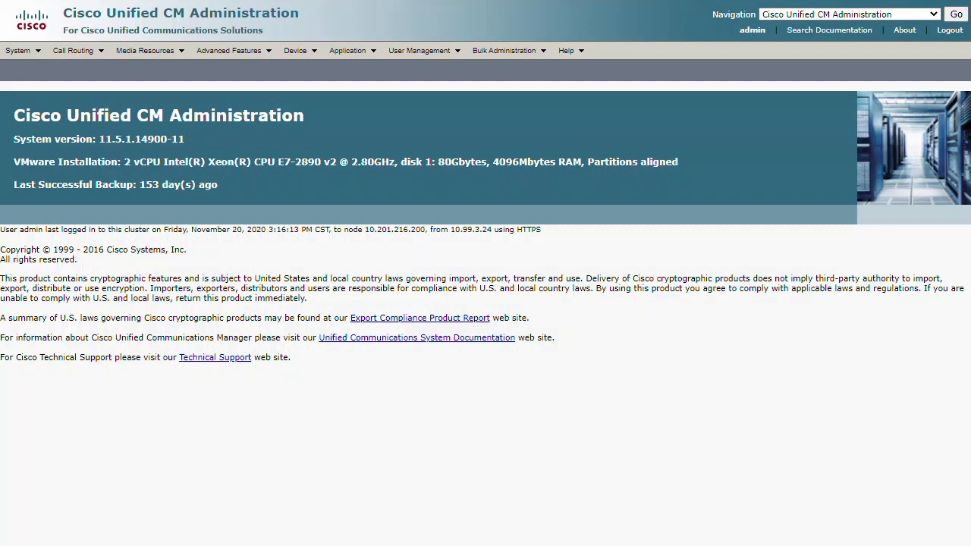
pyautogui.moveTo(418, 50)
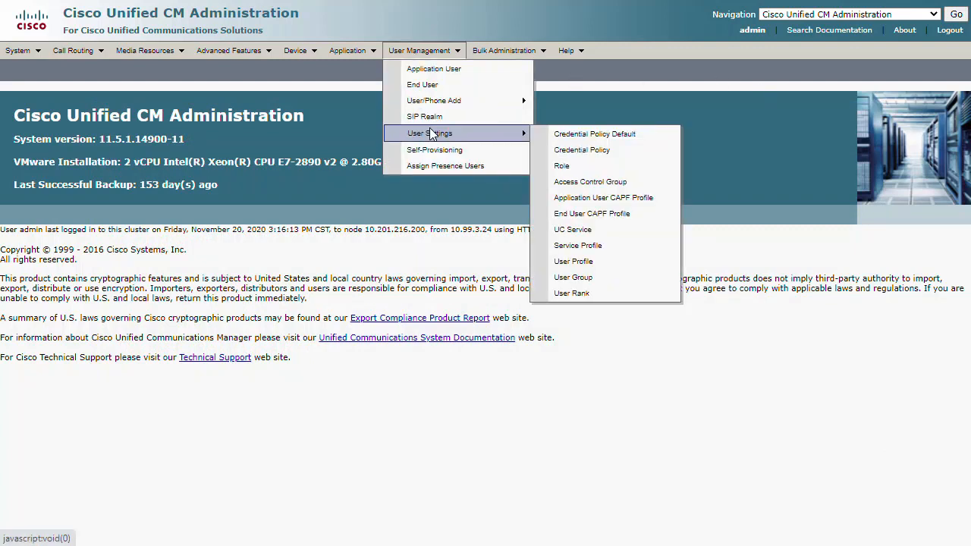
pyautogui.moveTo(578, 246)
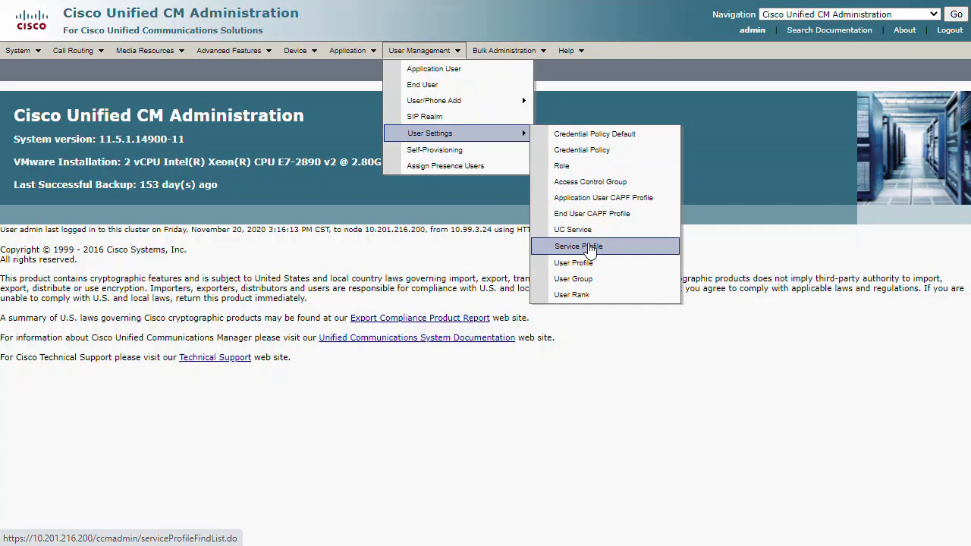
# Open the Service Profiles list and select the Jabber Service Default profile
pyautogui.click(578, 246)
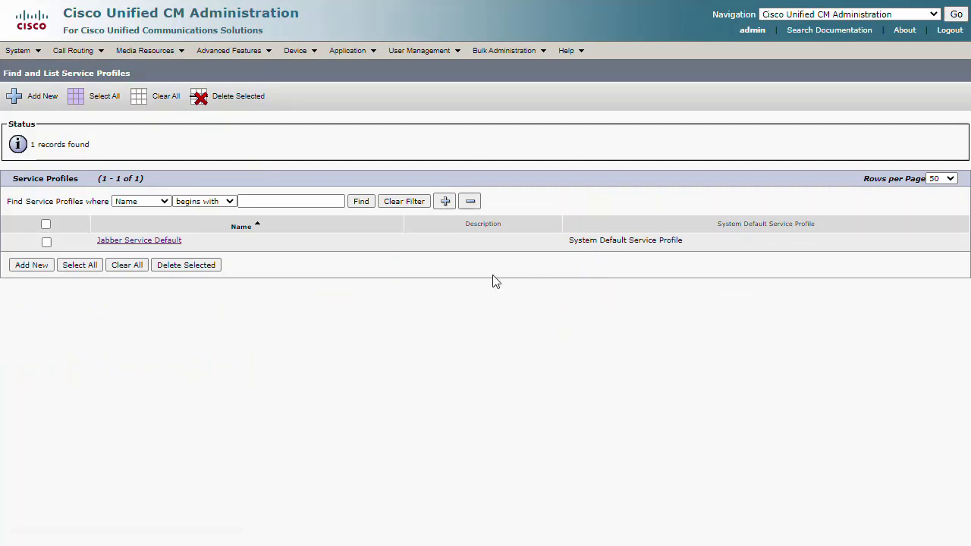
pyautogui.click(139, 240)
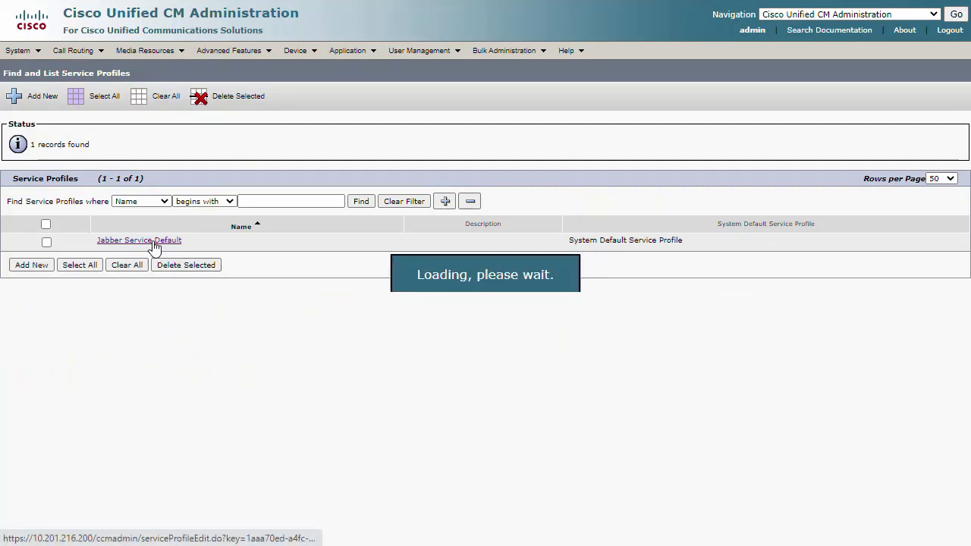
# Copy Jabber Service Default as non-default profile 'Jabber Service - IM Only Mode'
pyautogui.click(139, 240)
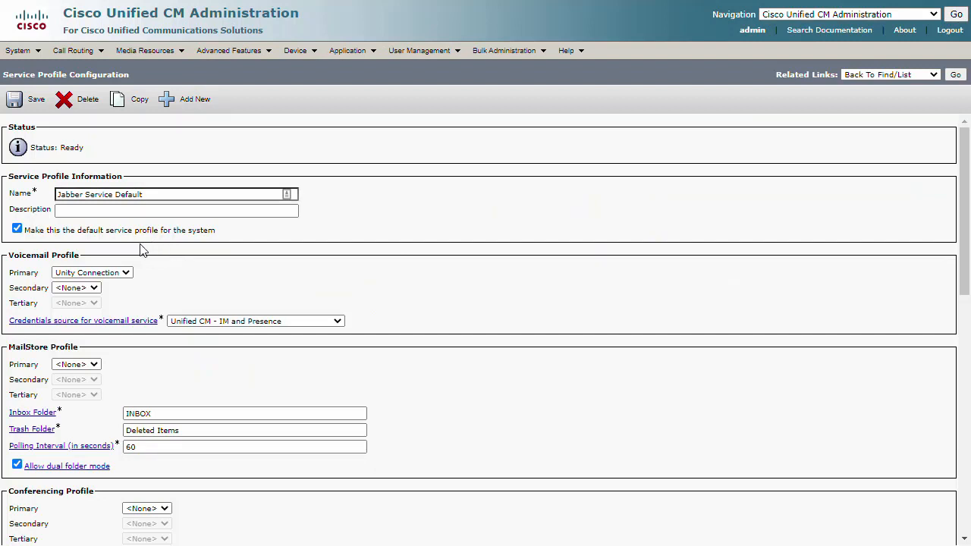
pyautogui.click(29, 99)
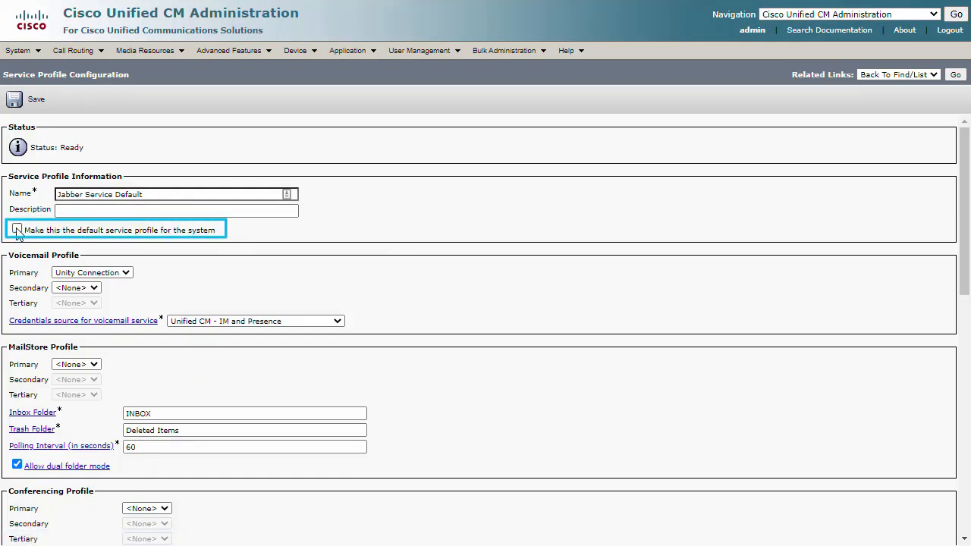
pyautogui.click(17, 229)
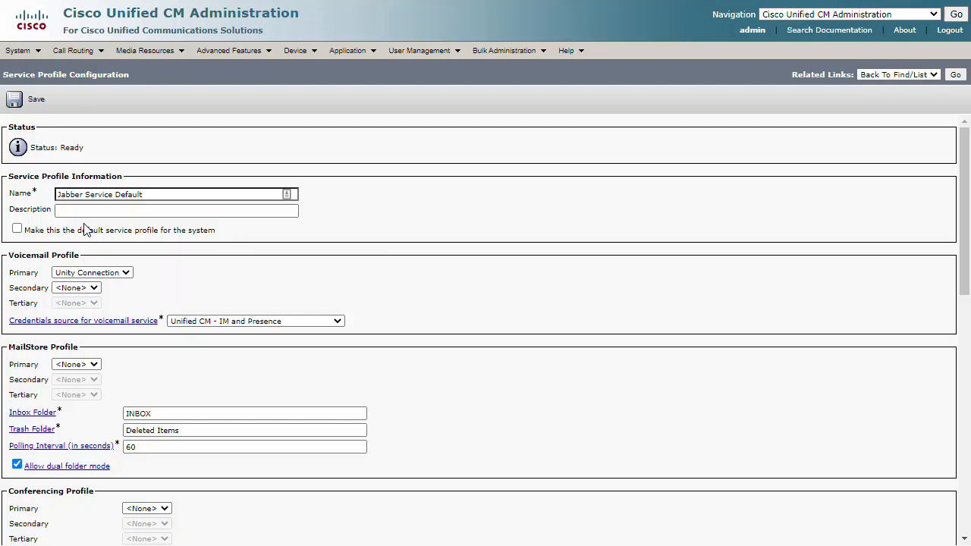
pyautogui.click(171, 194)
pyautogui.write('-')
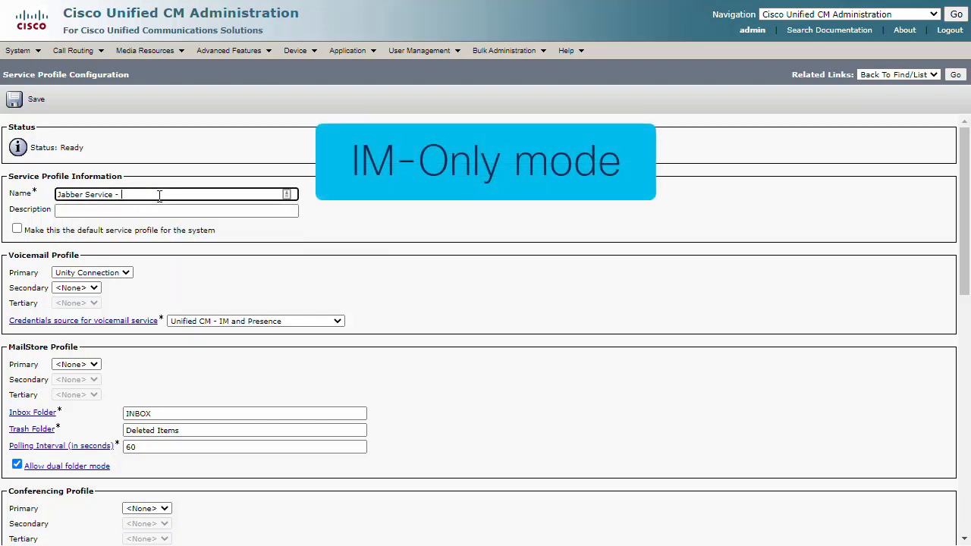
pyautogui.write('IM Only Mode')
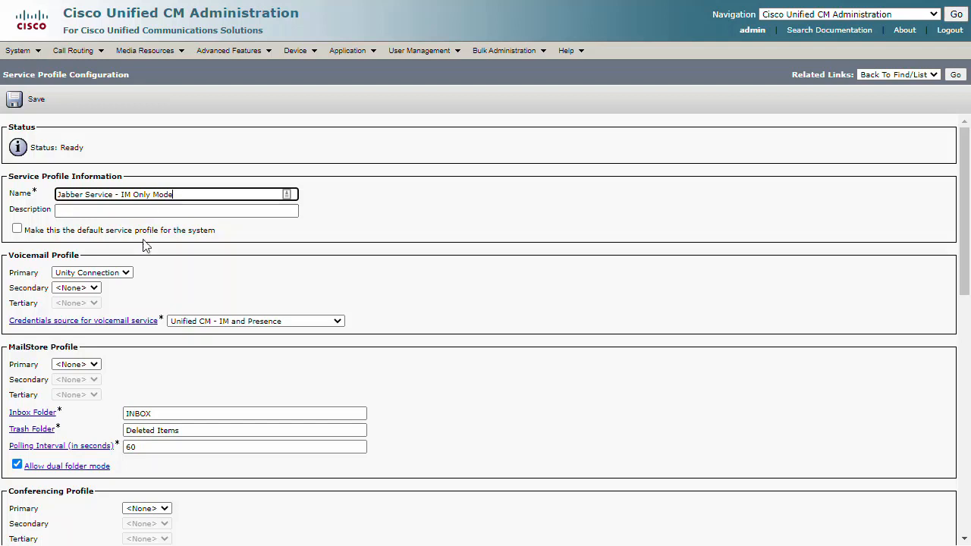
# Set Voicemail and CTI Primary to <None>, save, and return to the profile list
pyautogui.click(91, 272)
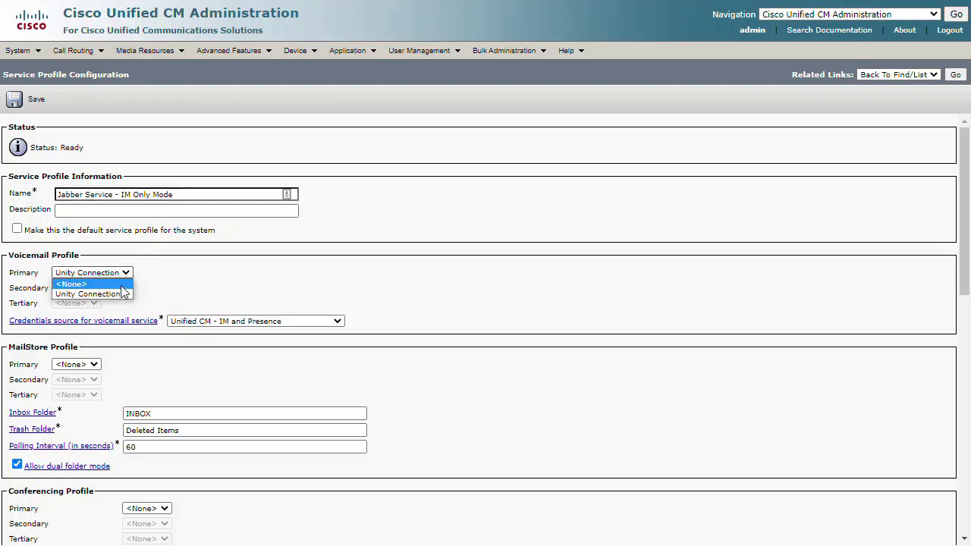
pyautogui.scroll(-3)
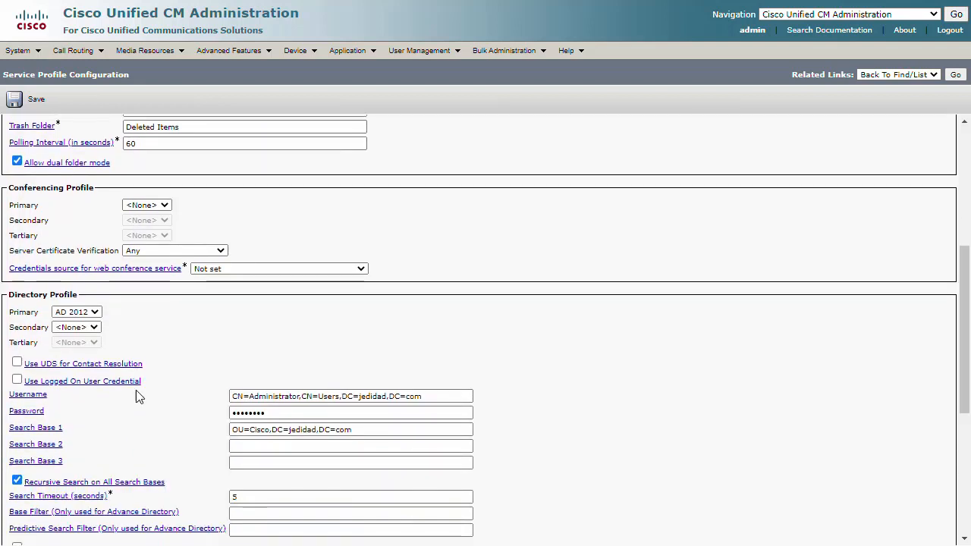
pyautogui.scroll(-3)
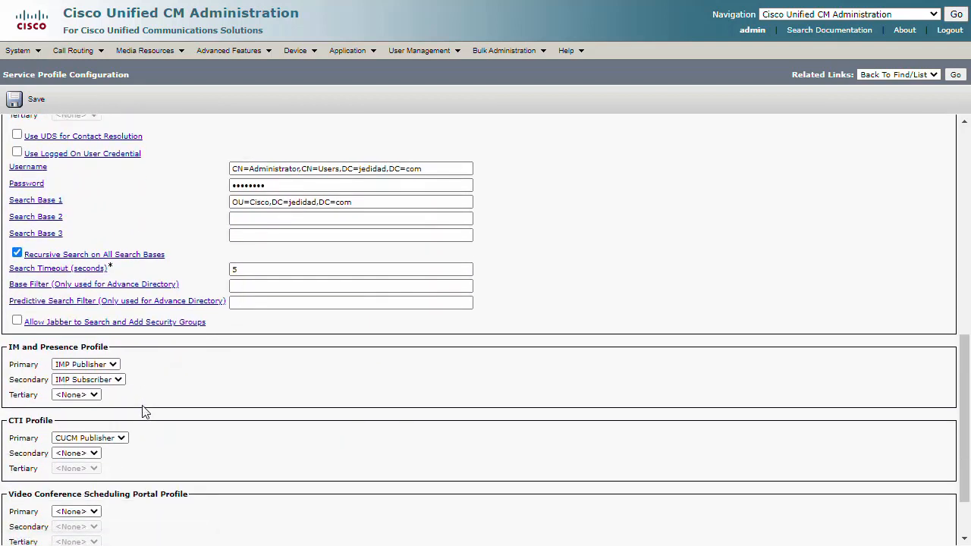
pyautogui.click(90, 438)
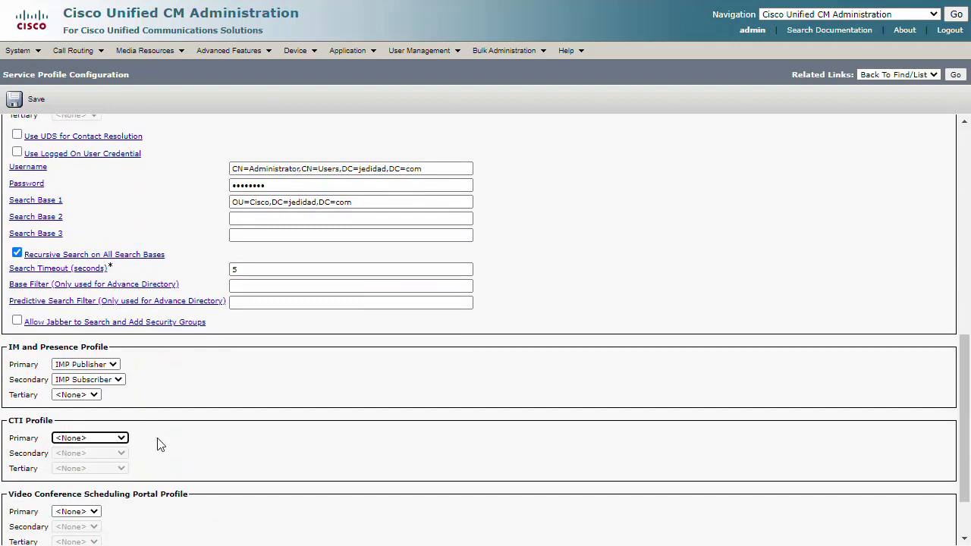
pyautogui.scroll(-3)
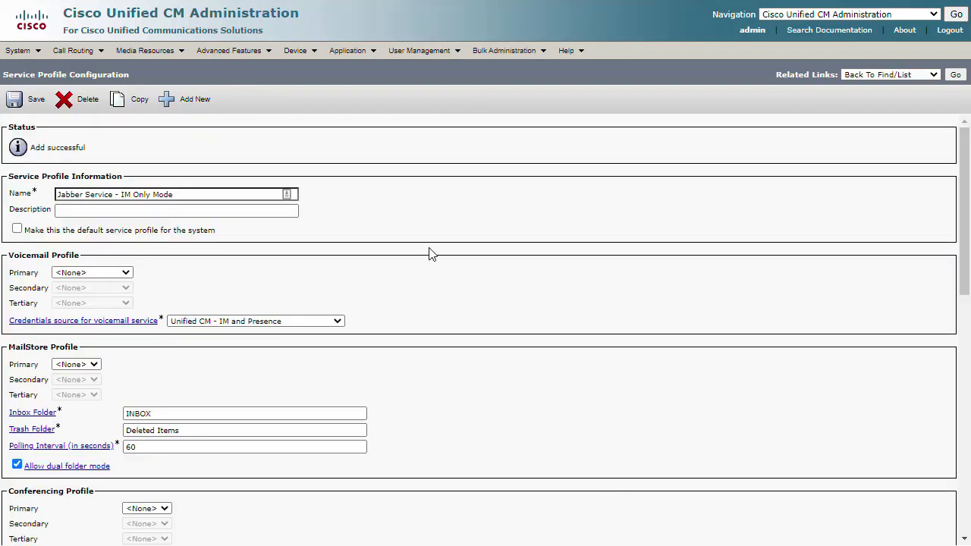
pyautogui.click(955, 74)
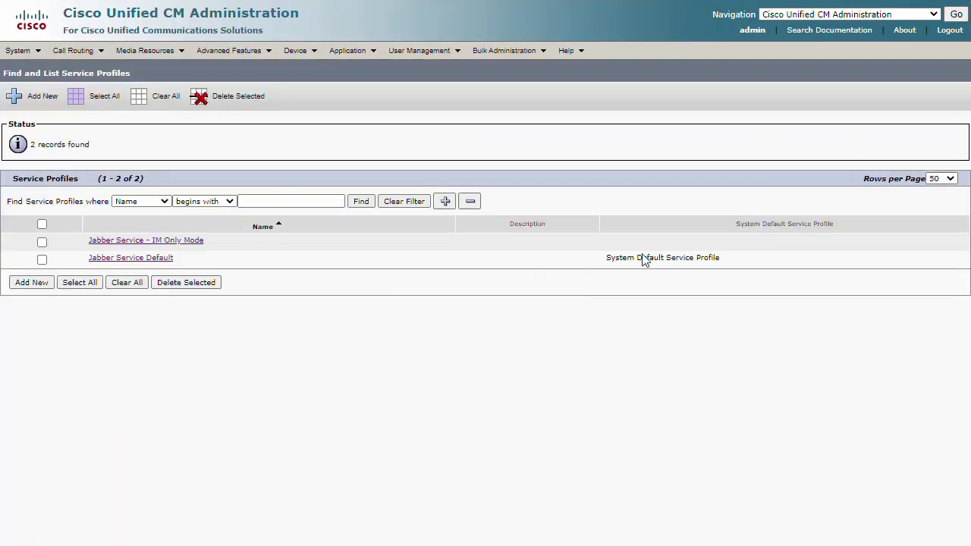
pyautogui.moveTo(362, 325)
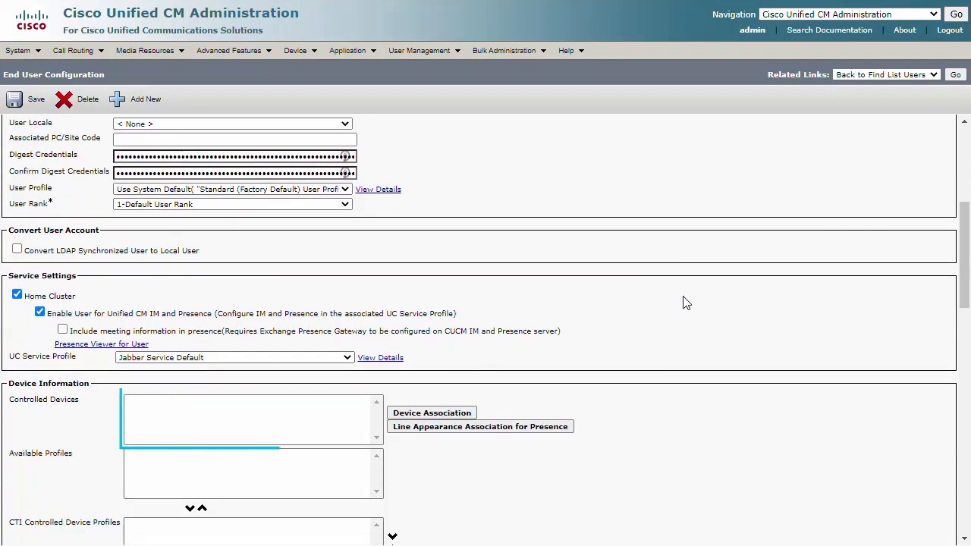
pyautogui.click(253, 417)
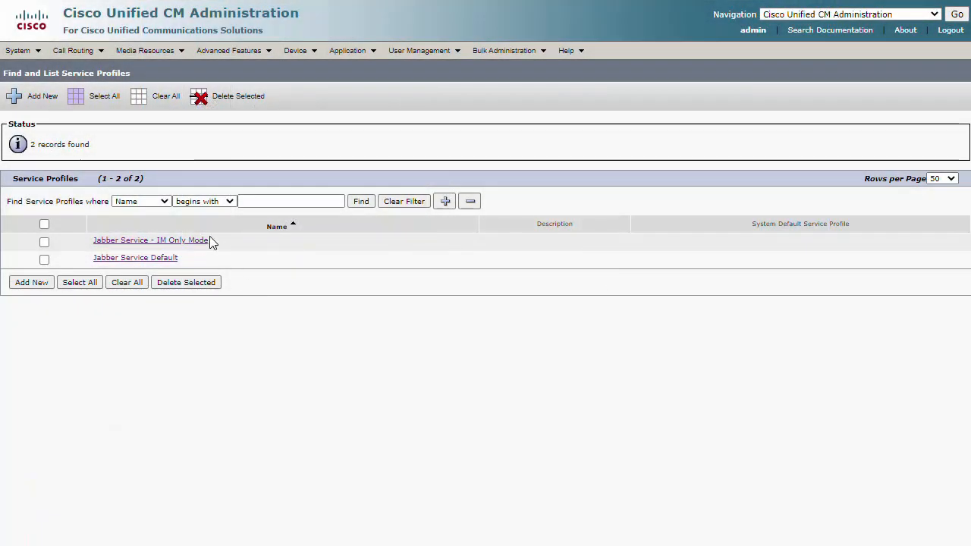
# Save Phone Only Mode profile with IM and Presence Primary <None>, then list end users
pyautogui.click(150, 239)
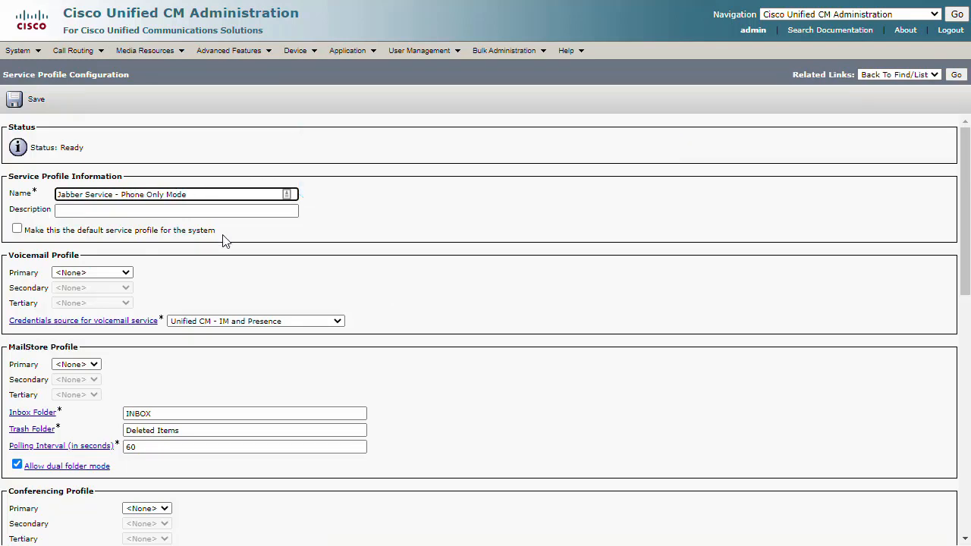
pyautogui.scroll(-3)
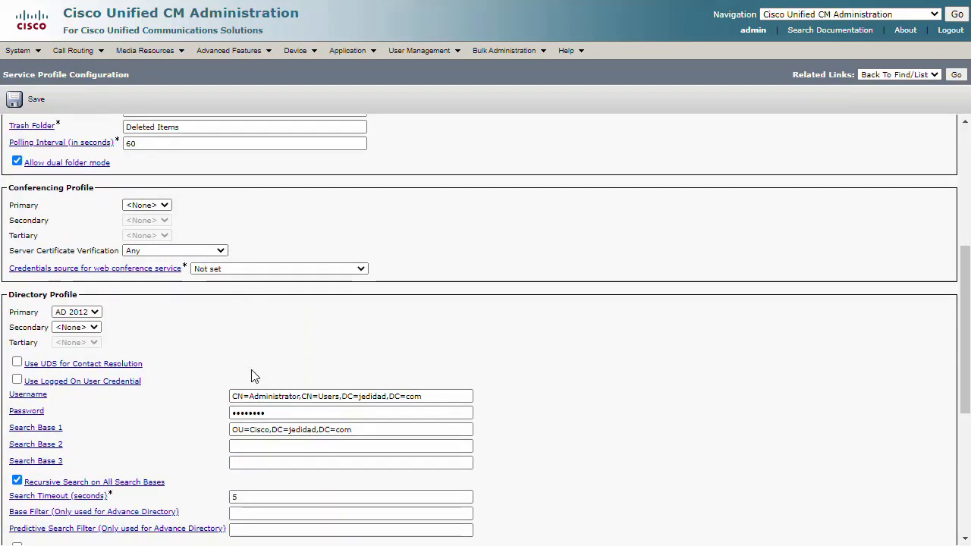
pyautogui.scroll(-3)
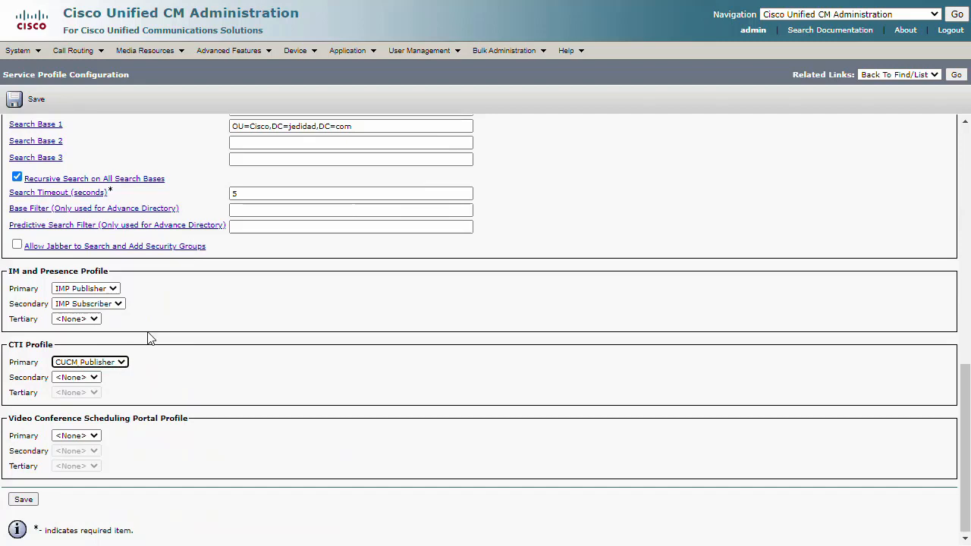
pyautogui.click(86, 288)
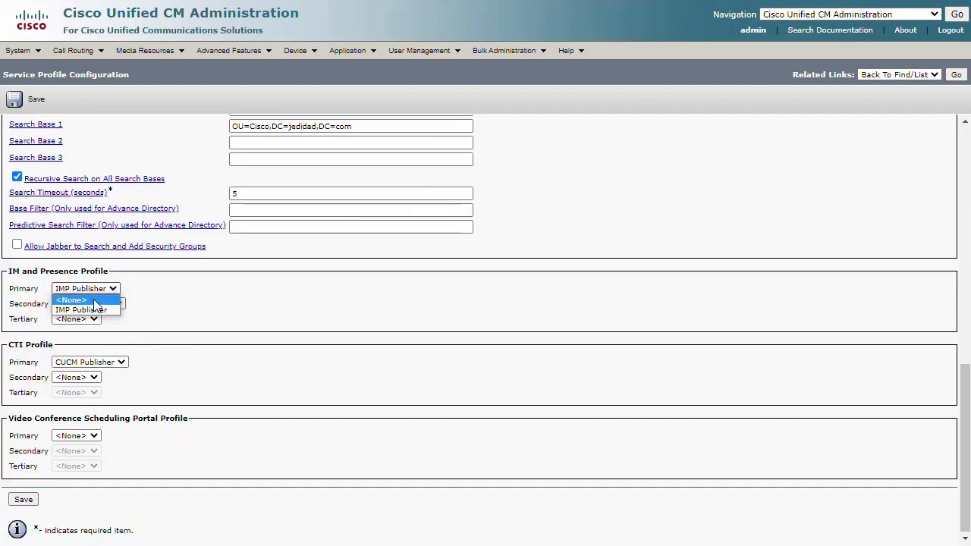
pyautogui.click(71, 300)
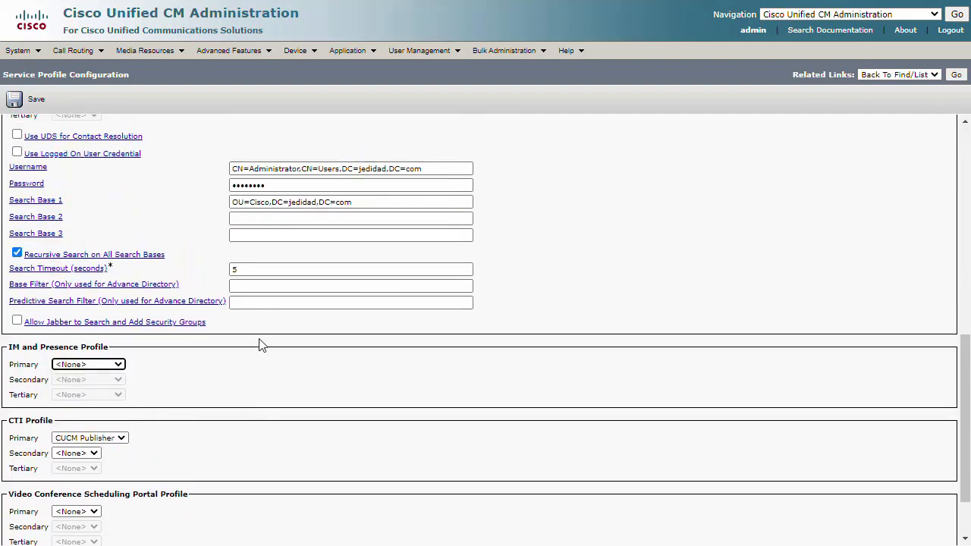
pyautogui.click(36, 99)
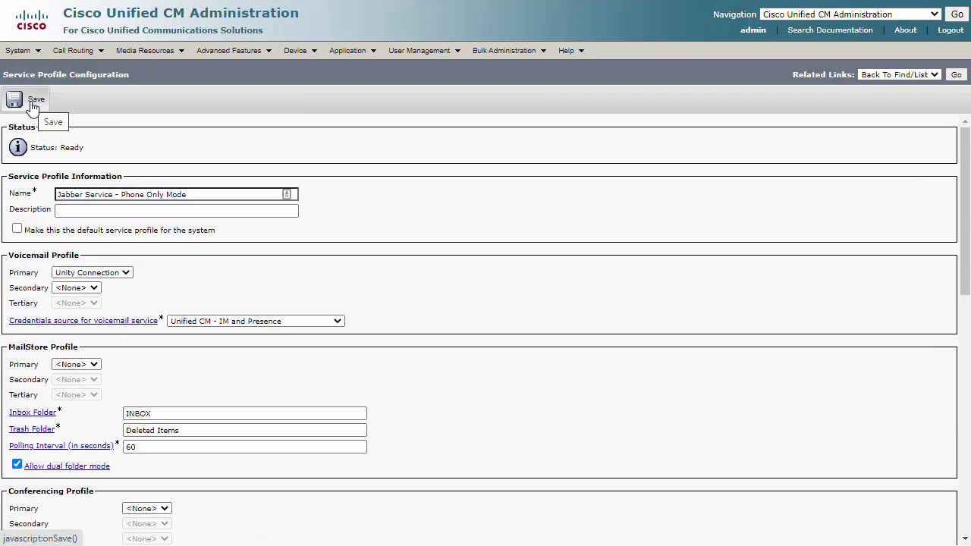
pyautogui.click(14, 99)
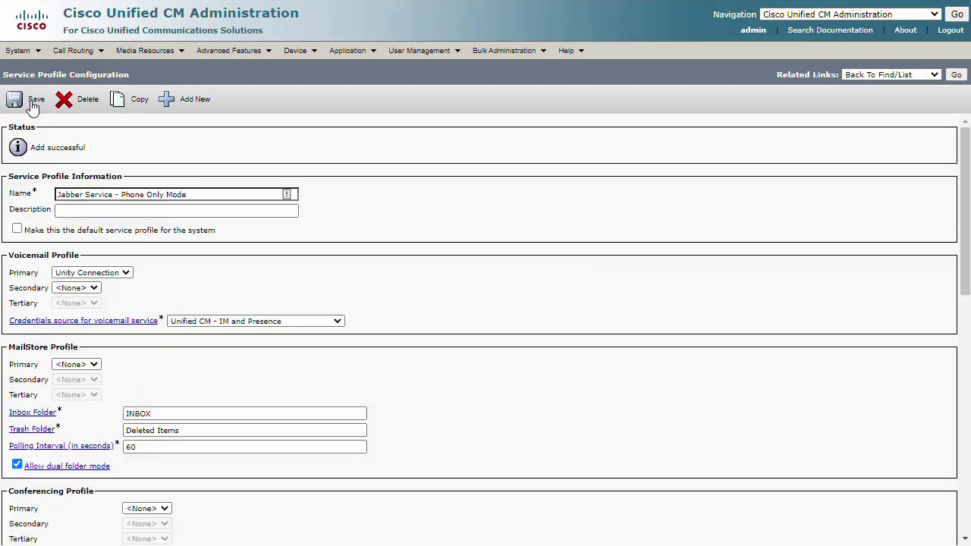
pyautogui.click(419, 50)
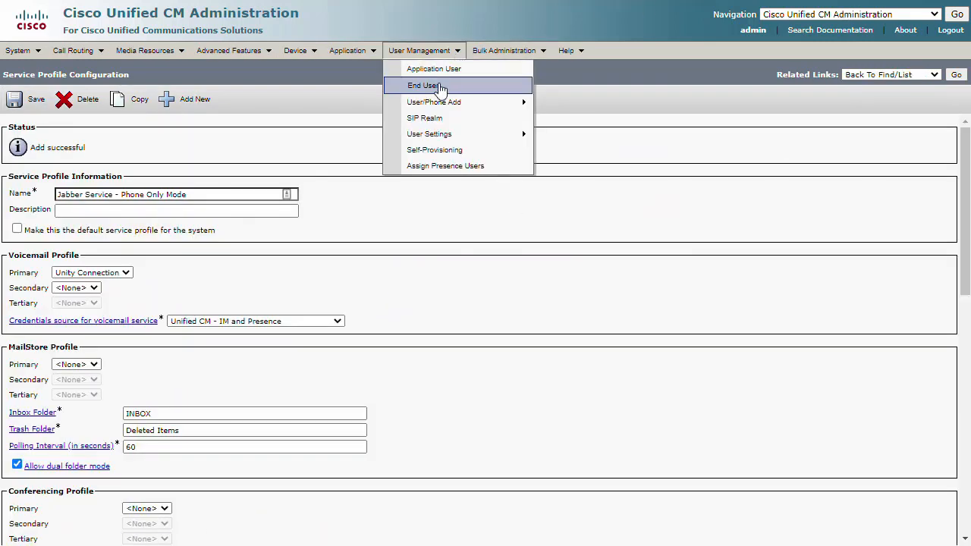
pyautogui.click(423, 85)
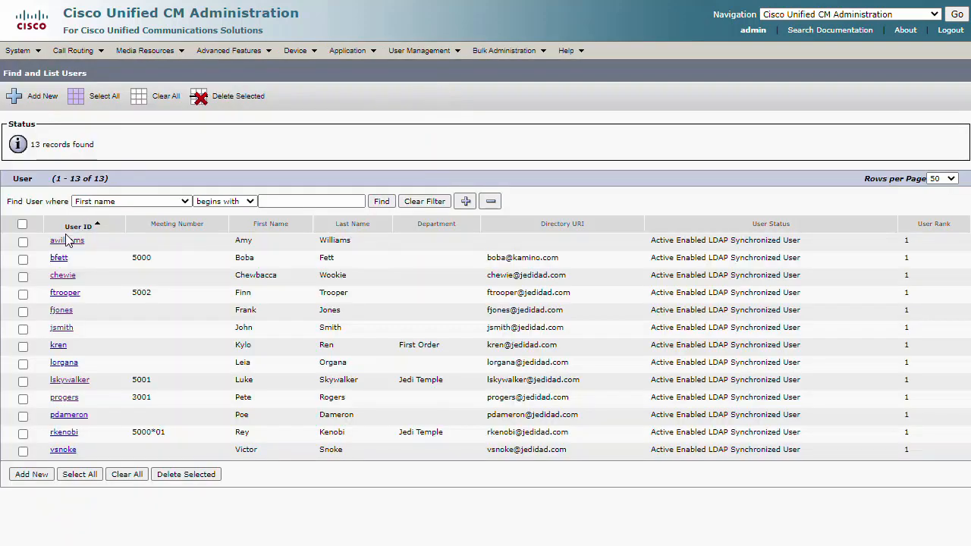
# Associate the first user's own CSF softphone device with their account
pyautogui.click(67, 240)
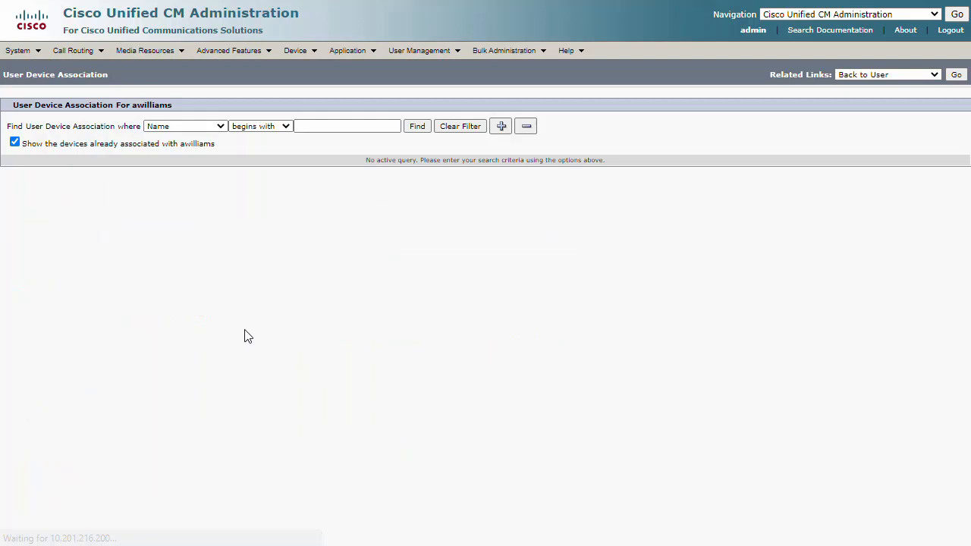
pyautogui.click(417, 126)
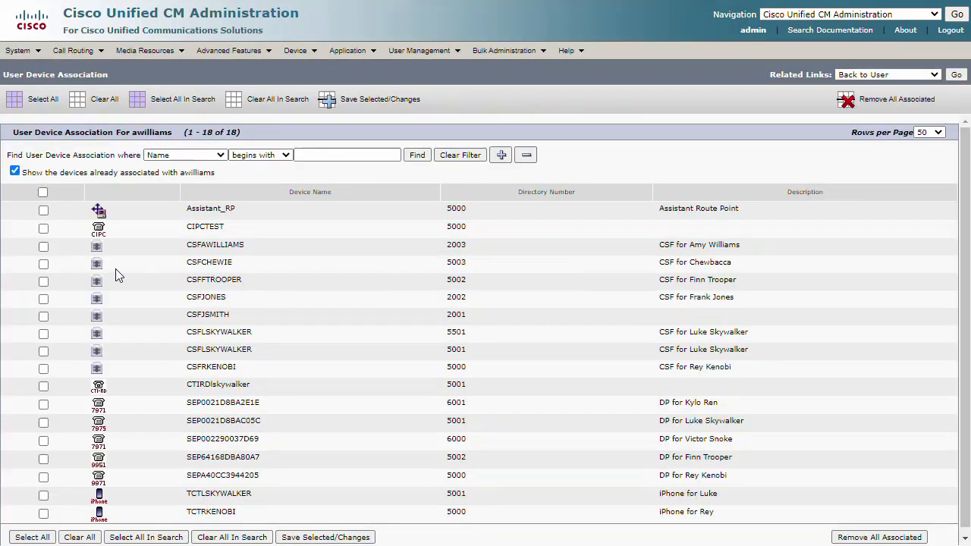
pyautogui.click(43, 245)
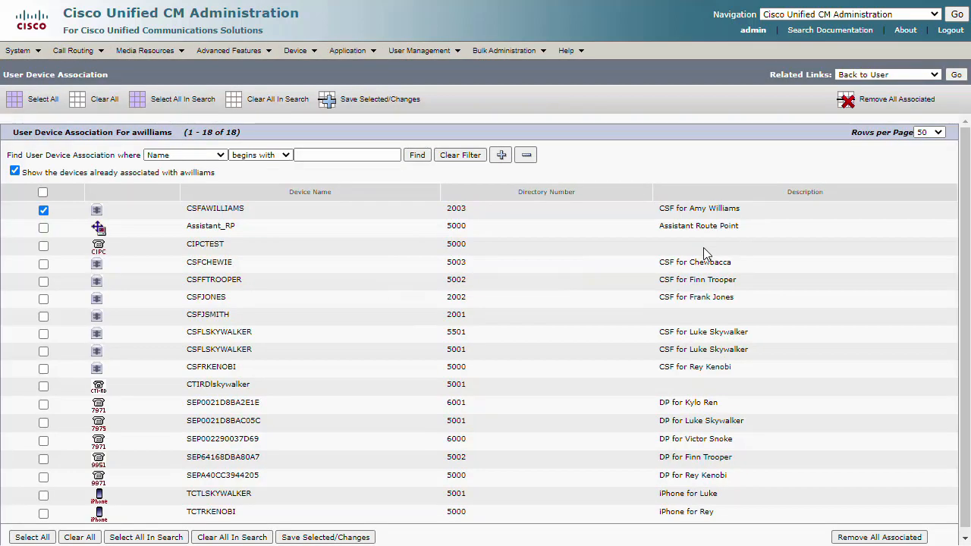
pyautogui.click(956, 74)
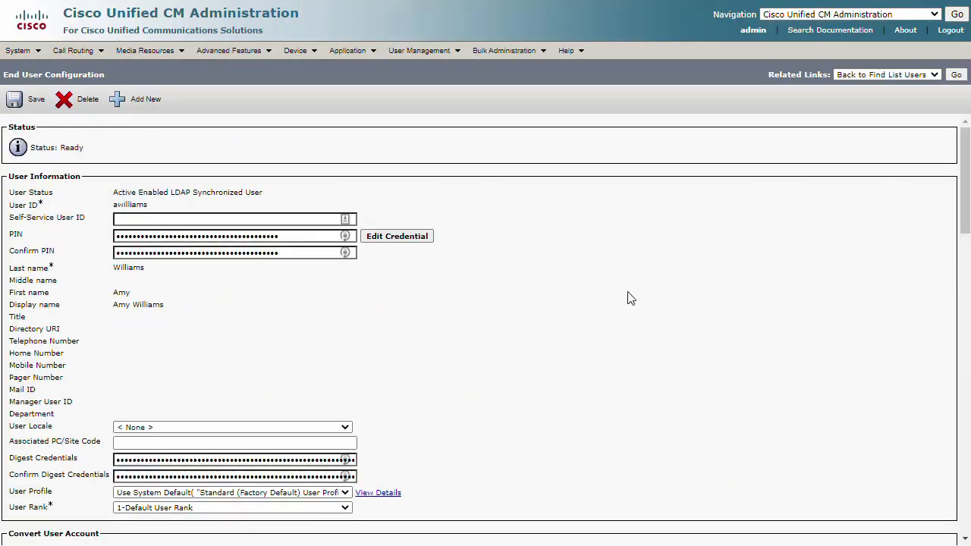
# Assign the user Jabber Service - Phone Only Mode with IM and Presence disabled, and save
pyautogui.scroll(-3)
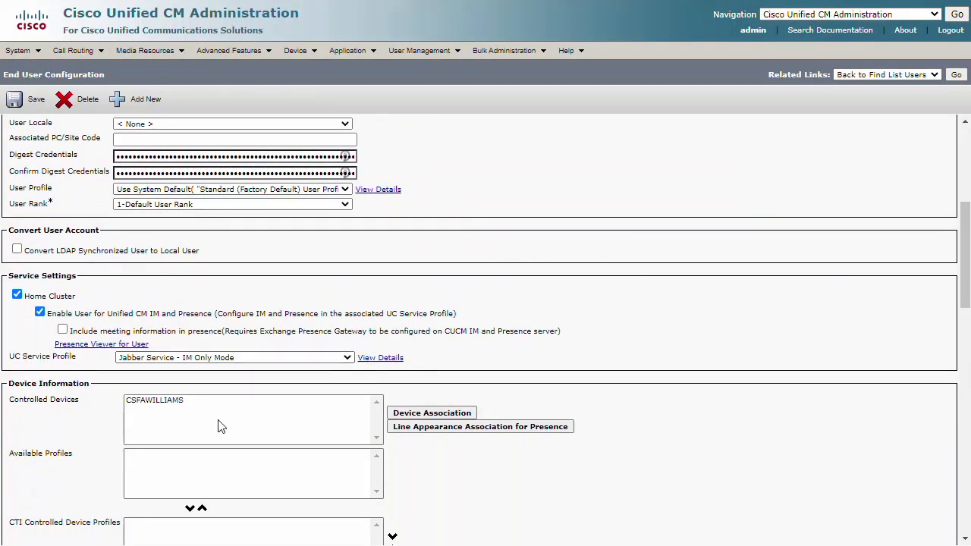
pyautogui.click(348, 357)
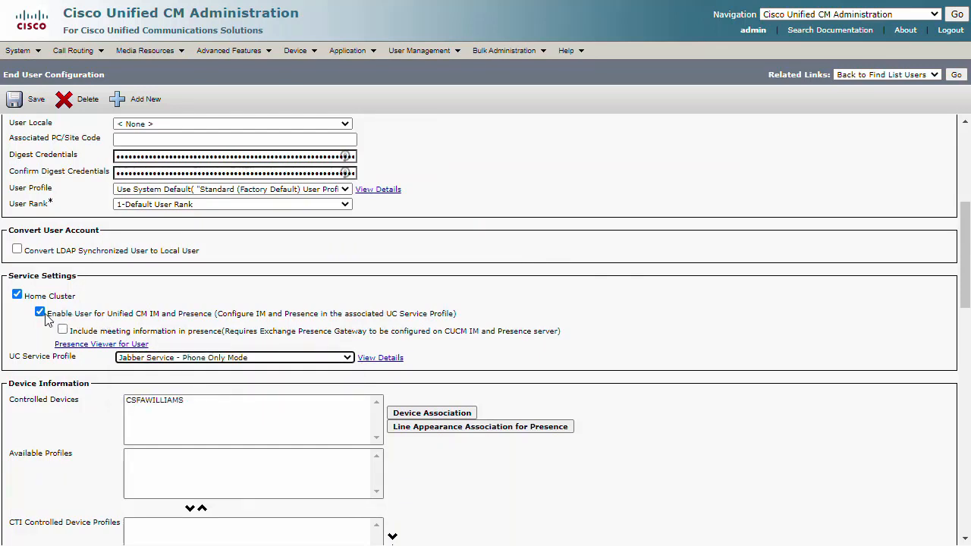
pyautogui.click(39, 312)
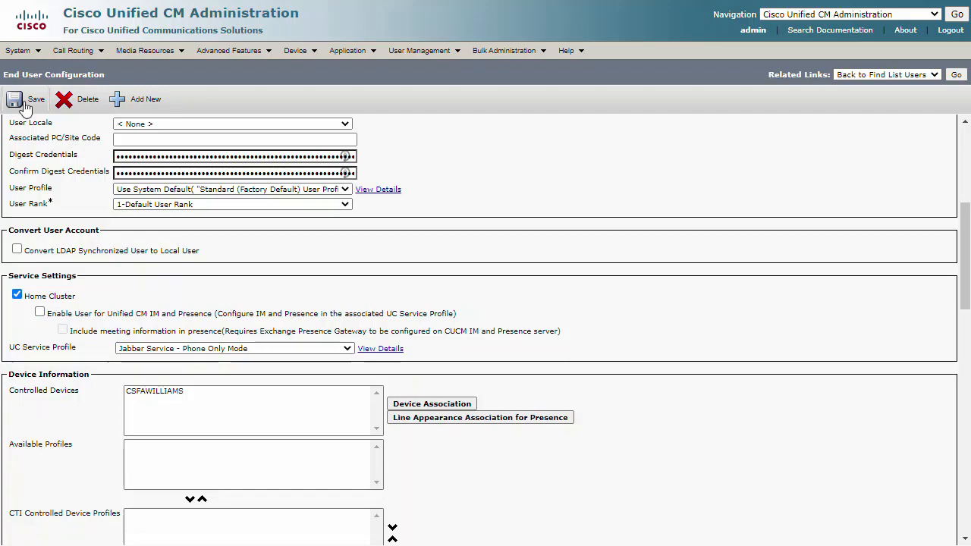
pyautogui.click(14, 99)
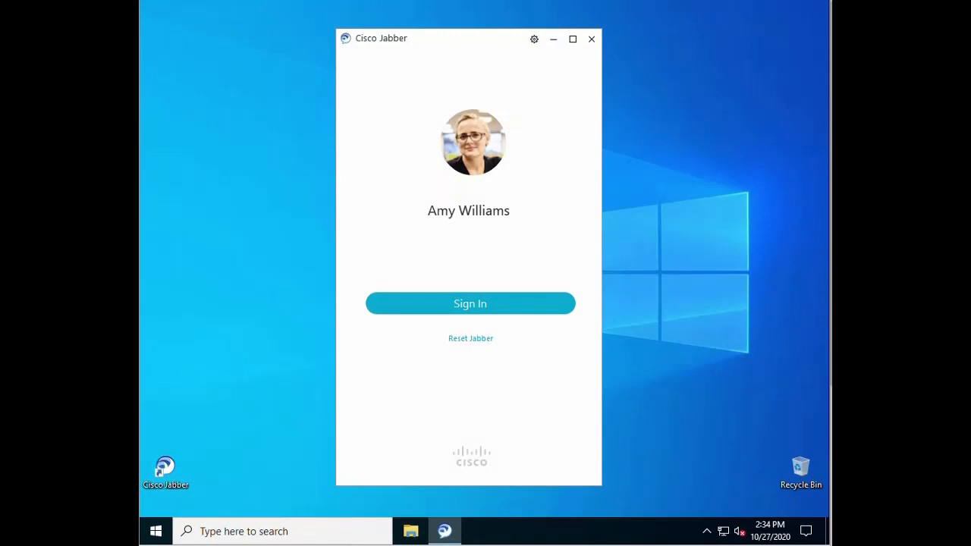
pyautogui.moveTo(594, 449)
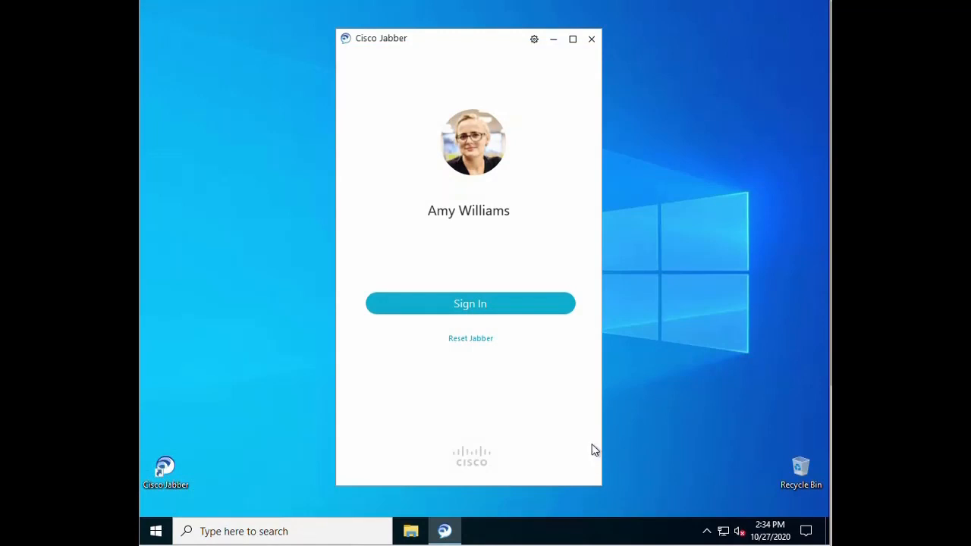
pyautogui.moveTo(526, 408)
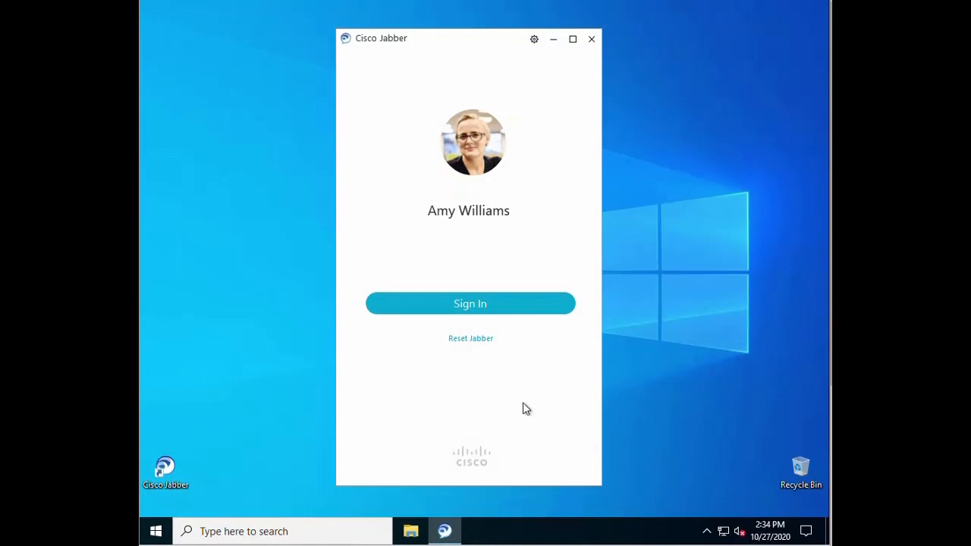
# Reset Jabber, sign in again, and skip the guided tour tip
pyautogui.click(470, 338)
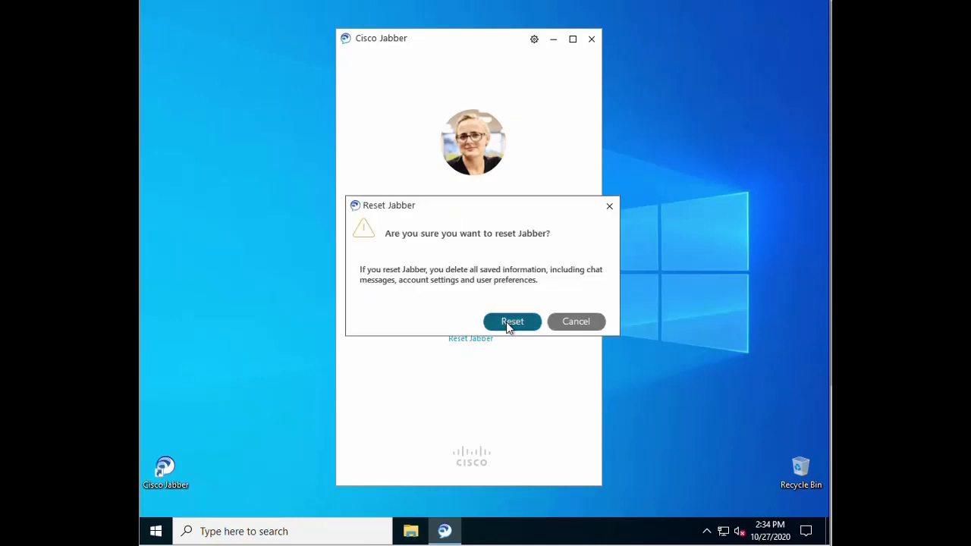
pyautogui.click(512, 321)
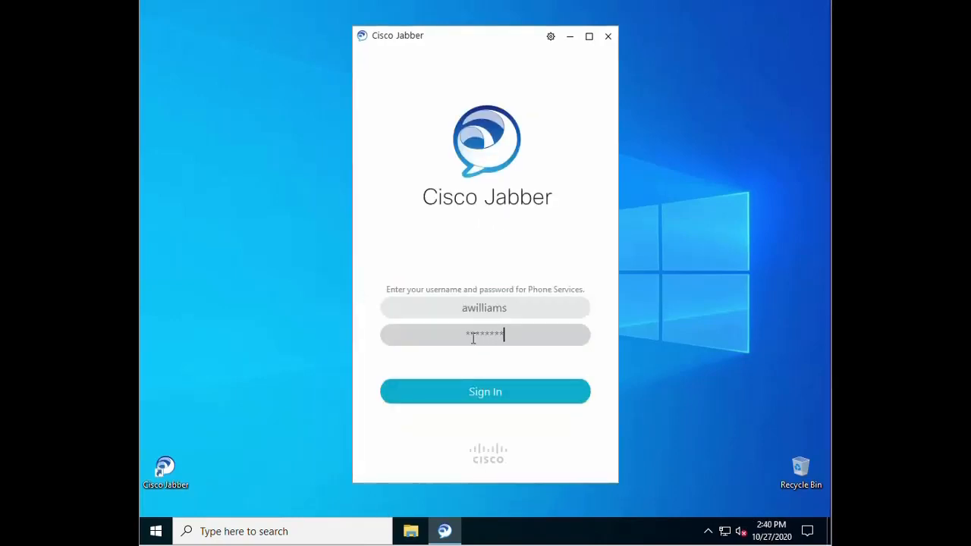
pyautogui.click(485, 392)
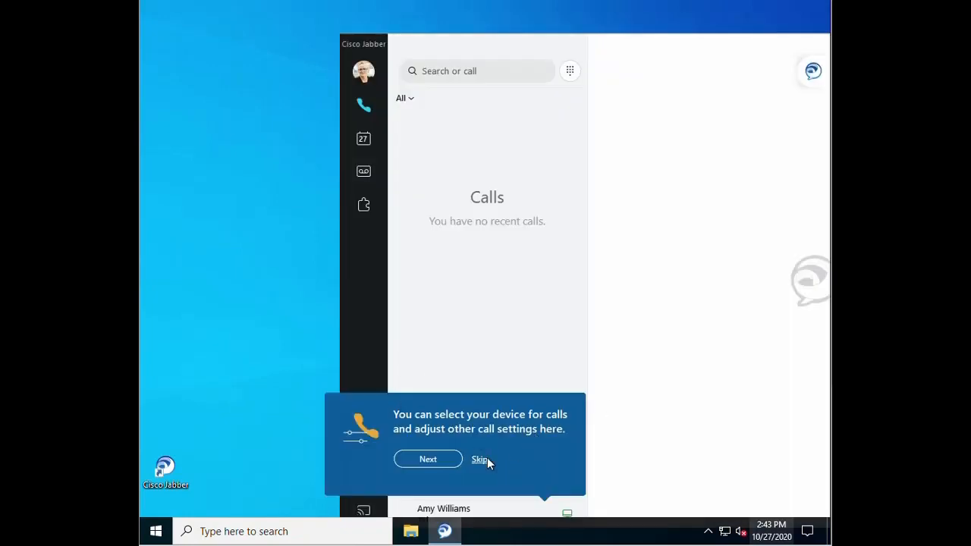
pyautogui.click(479, 459)
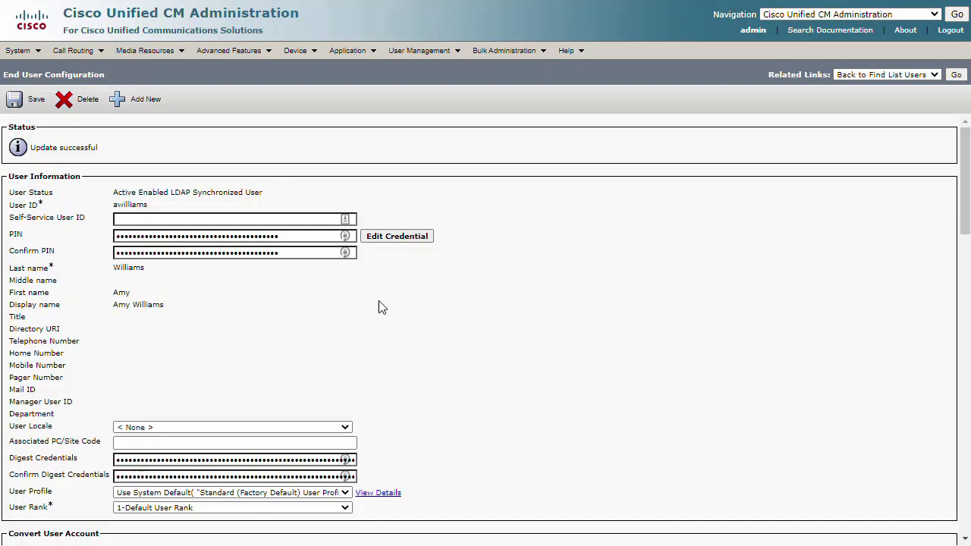
pyautogui.moveTo(371, 369)
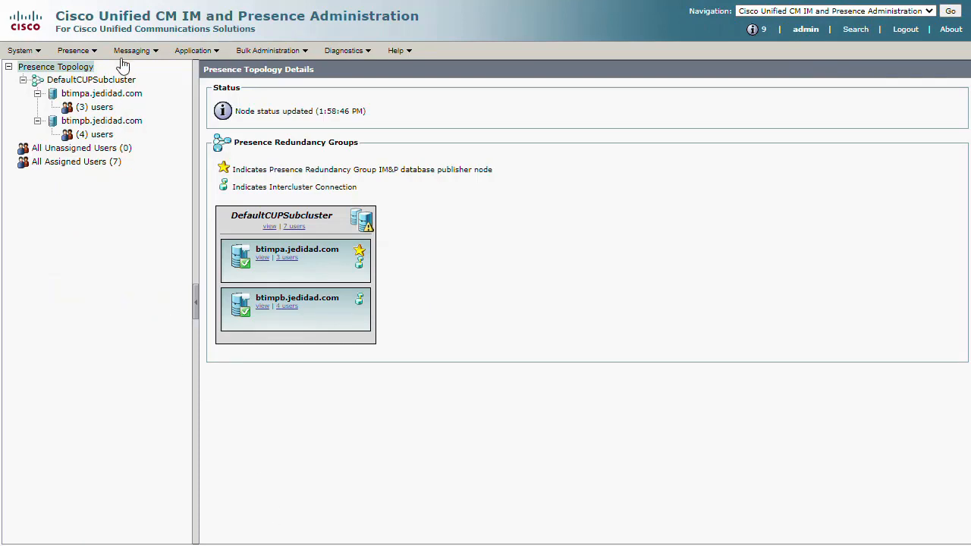
# Disable instant messaging in Messaging Settings and restart the Cisco XCP Router service
pyautogui.click(132, 50)
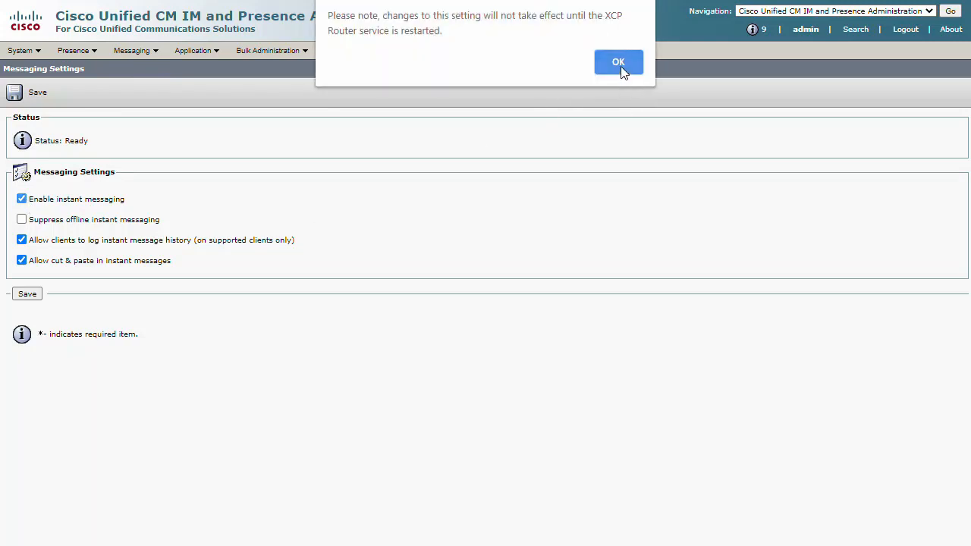
pyautogui.click(618, 62)
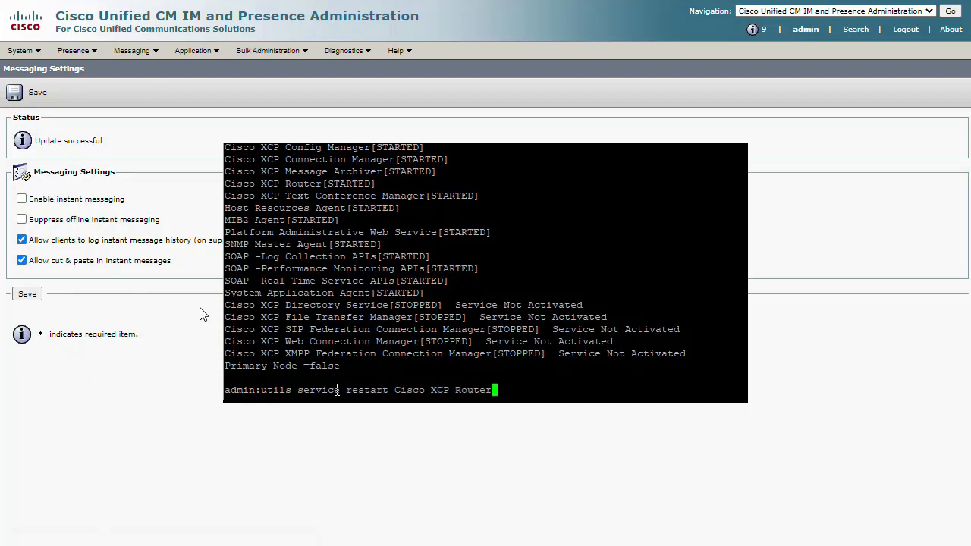
pyautogui.press('Return')
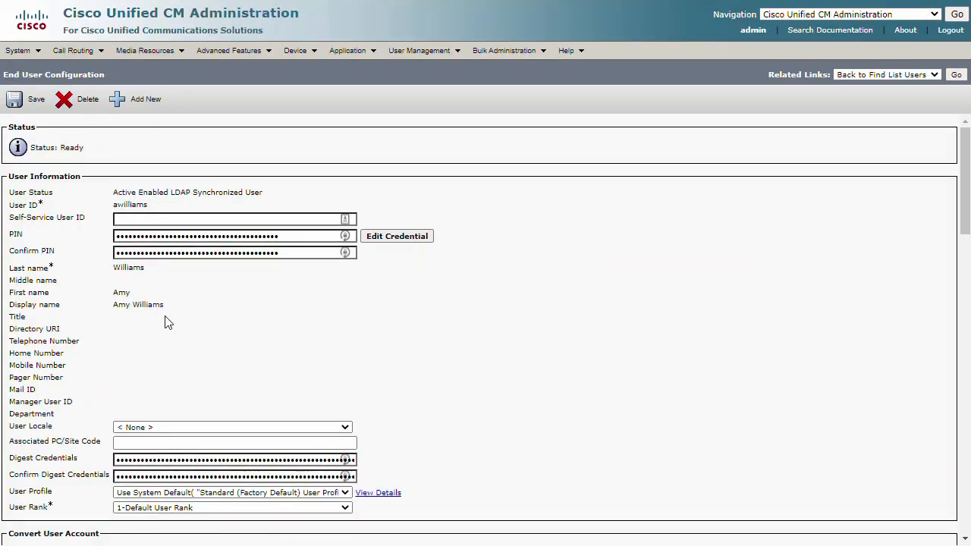
# Scroll through the End User Configuration page to review the saved settings
pyautogui.scroll(-3)
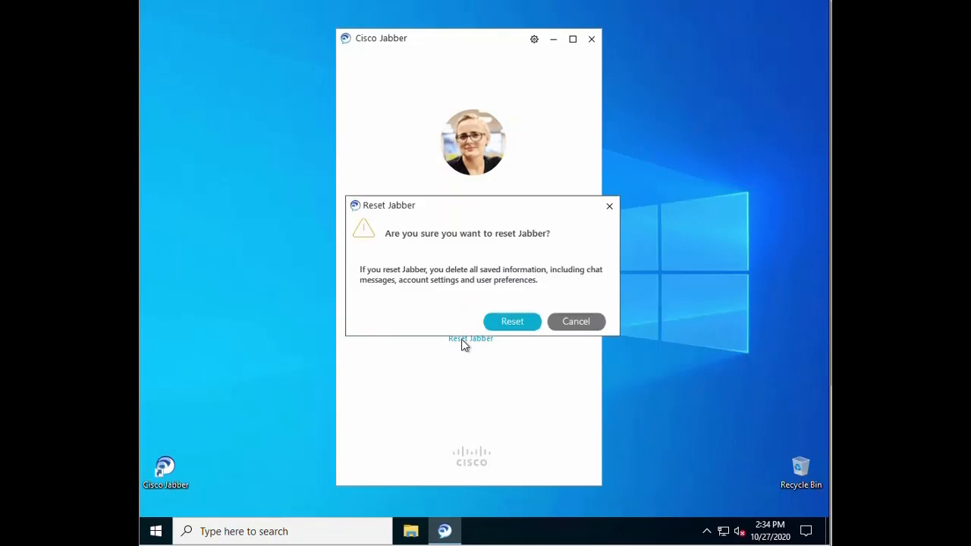
# Reset Jabber, sign back in, skip the tip, and call Team Group contact 2002
pyautogui.click(576, 320)
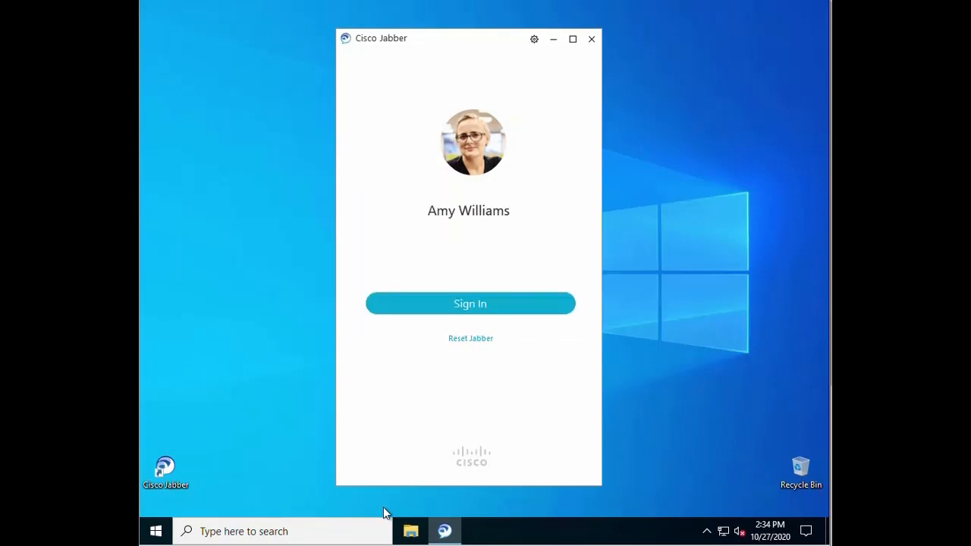
pyautogui.click(470, 303)
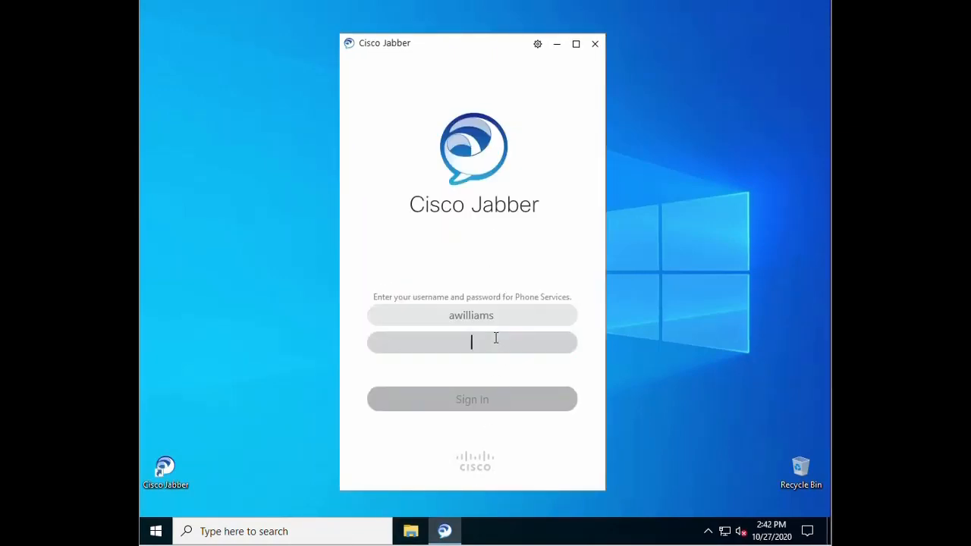
pyautogui.click(471, 399)
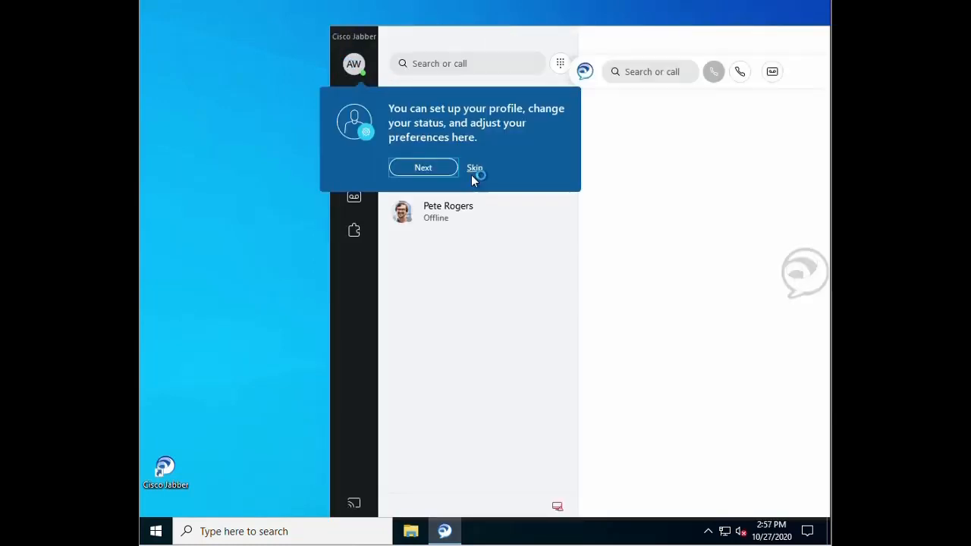
pyautogui.click(474, 167)
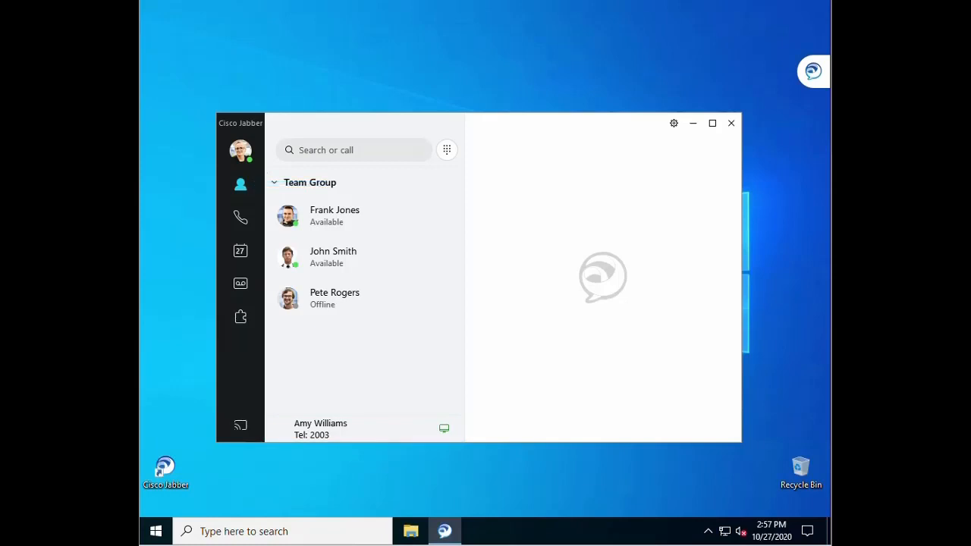
pyautogui.click(333, 216)
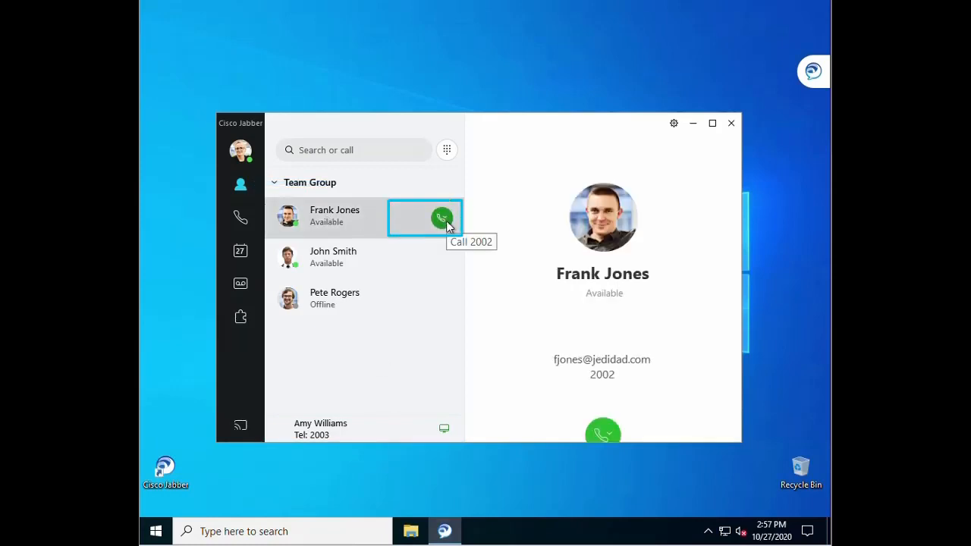